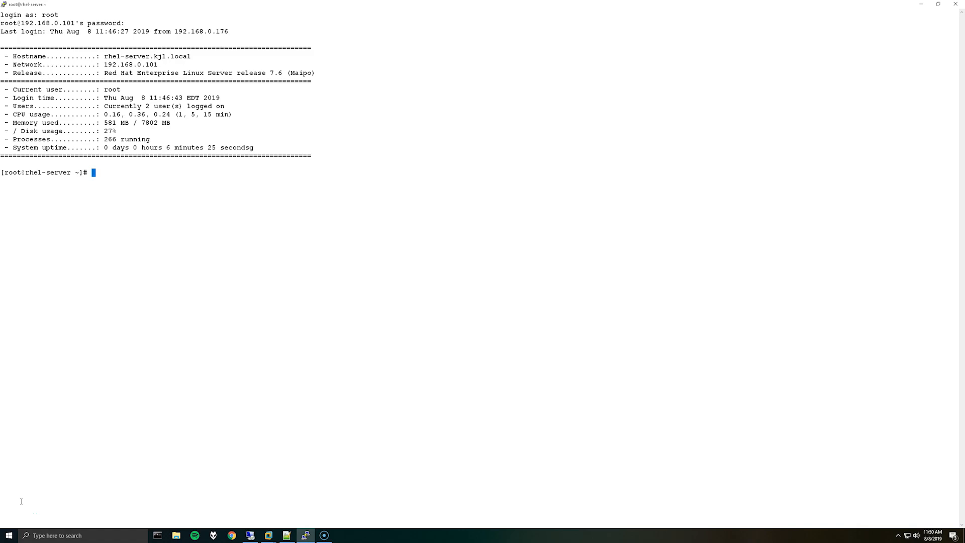
# - Compose the command vi /etc/yum.repos.d/xrdp.repo at the root prompt
pyautogui.write('vi')
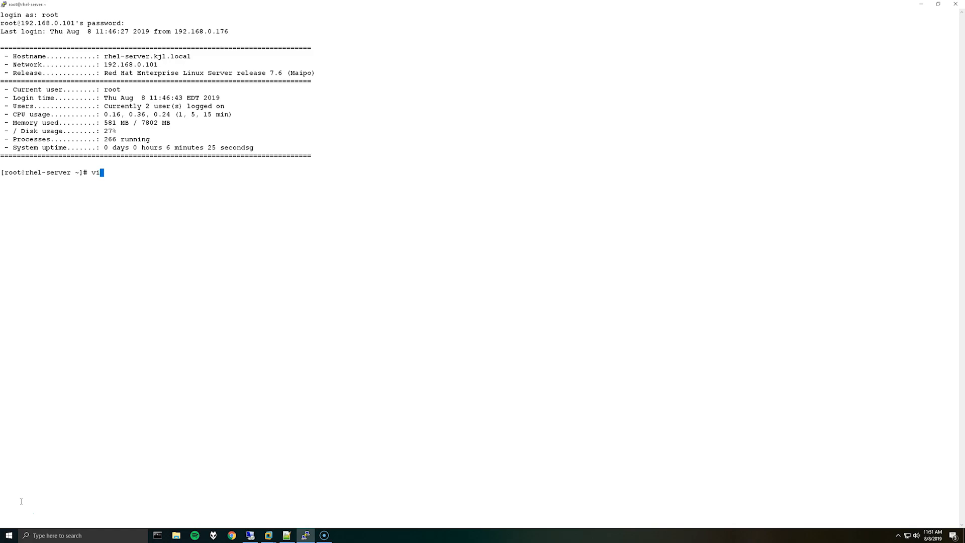
pyautogui.write('/etc/')
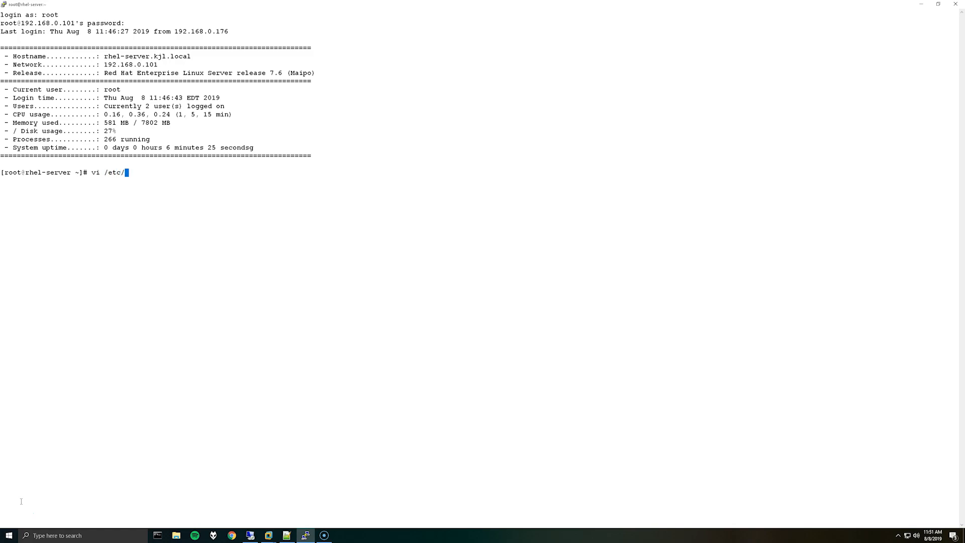
pyautogui.write('yum.')
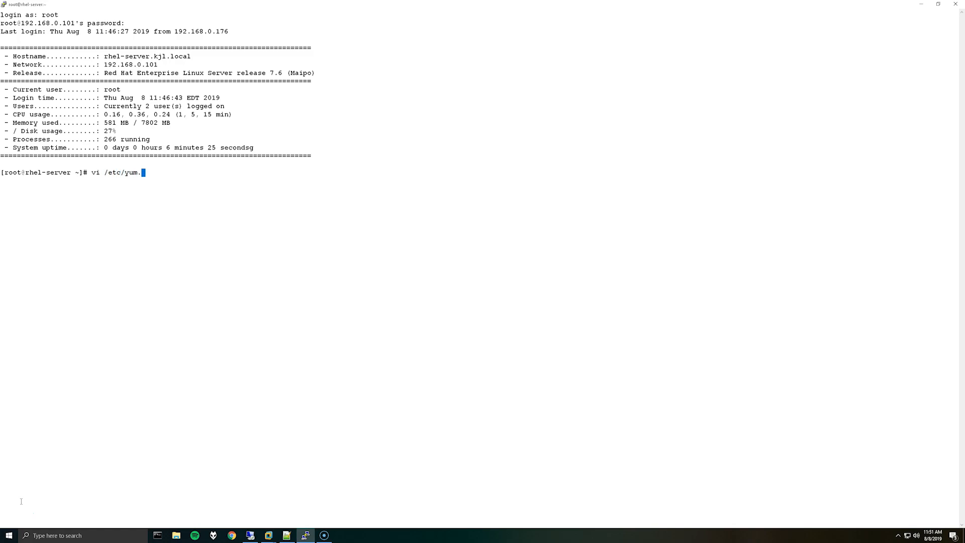
pyautogui.write('repos.d')
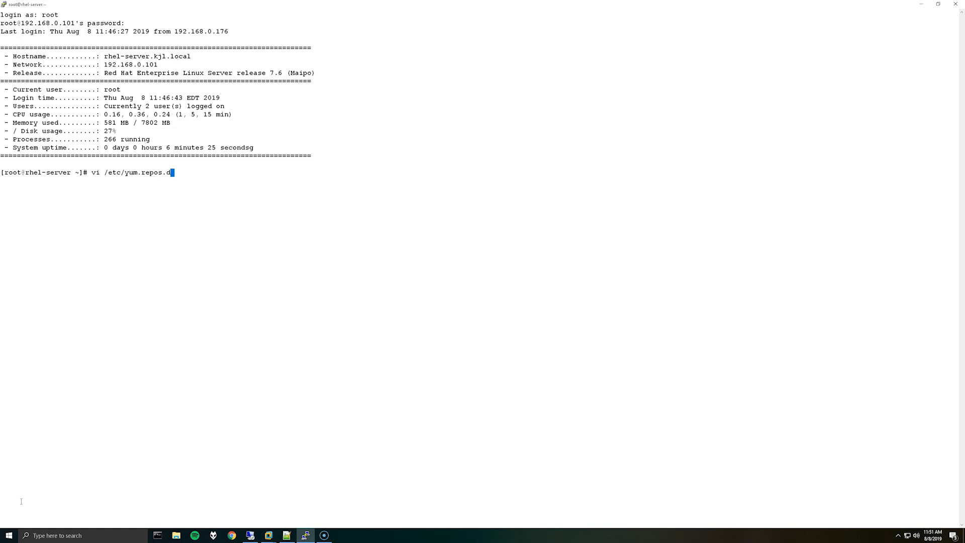
pyautogui.write('/xrd')
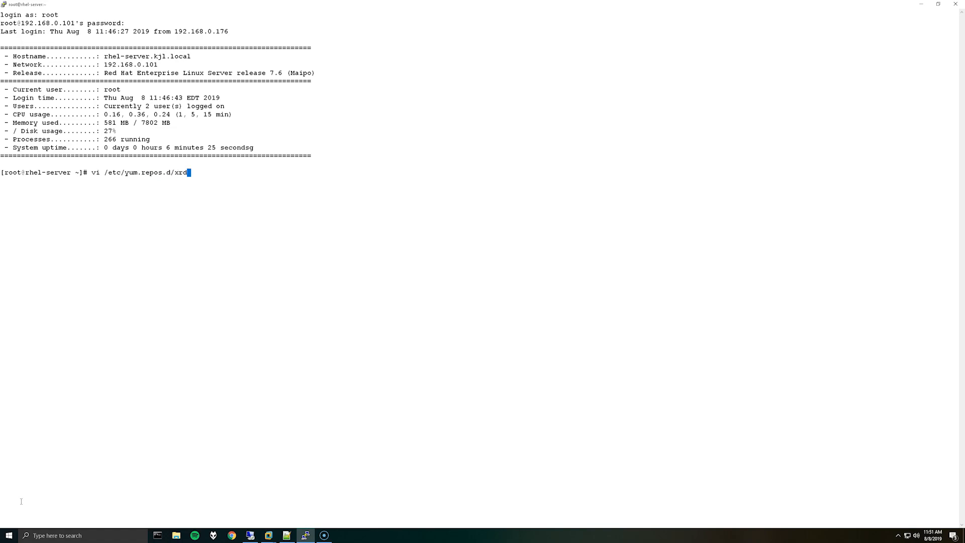
pyautogui.write('.repo')
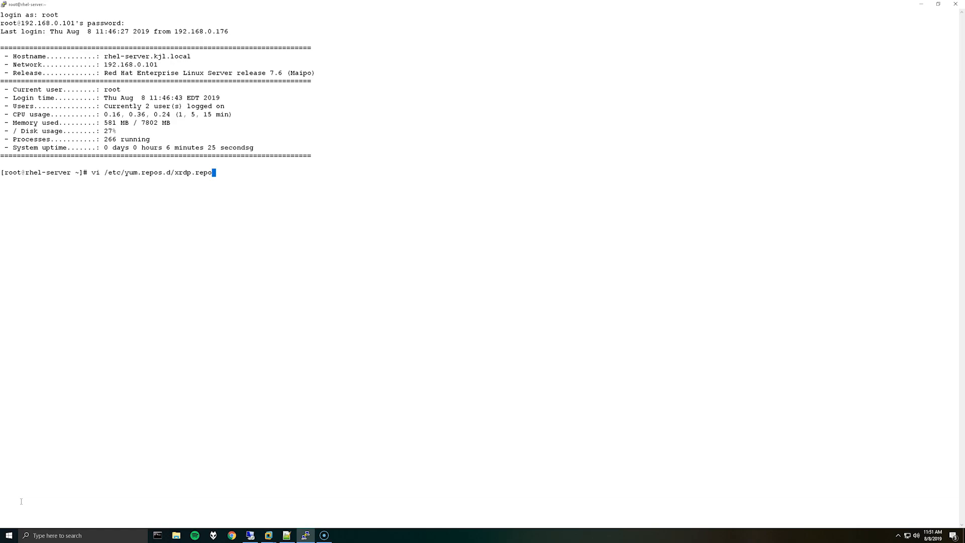
# - Write the [xrdp] section with name, baseurl, enabled=1, gpgcheck=0 and save with :wq!
pyautogui.press('Return')
pyautogui.write('gpgcheck=')
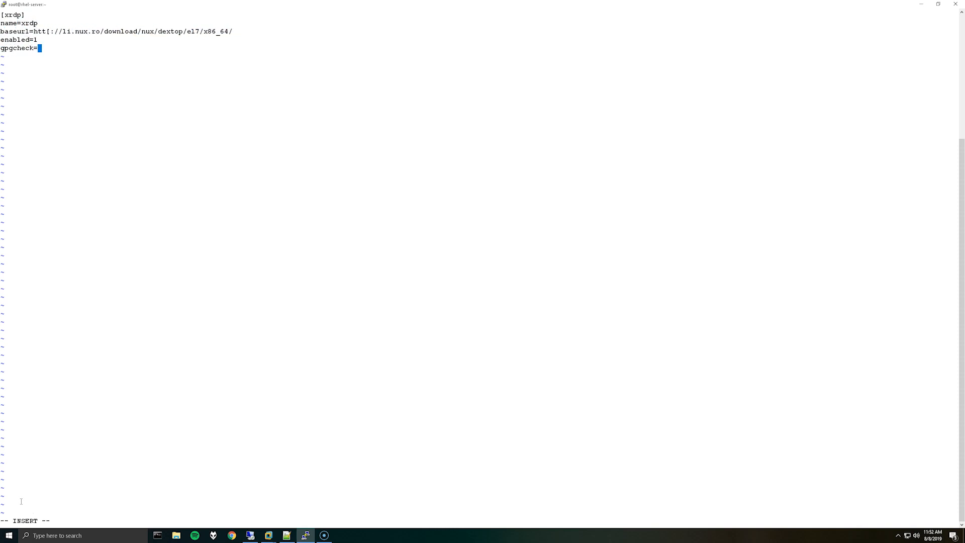
pyautogui.write('0')
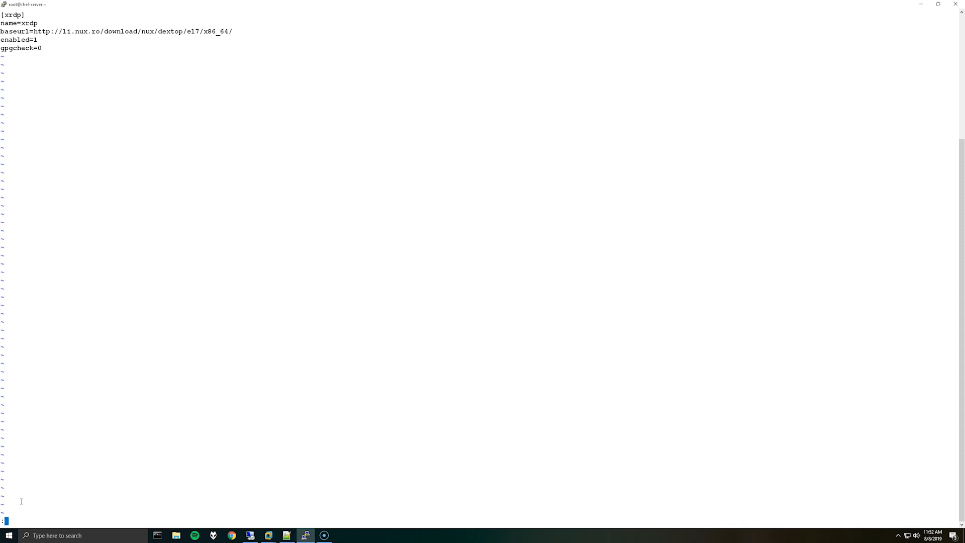
pyautogui.write(':wq!')
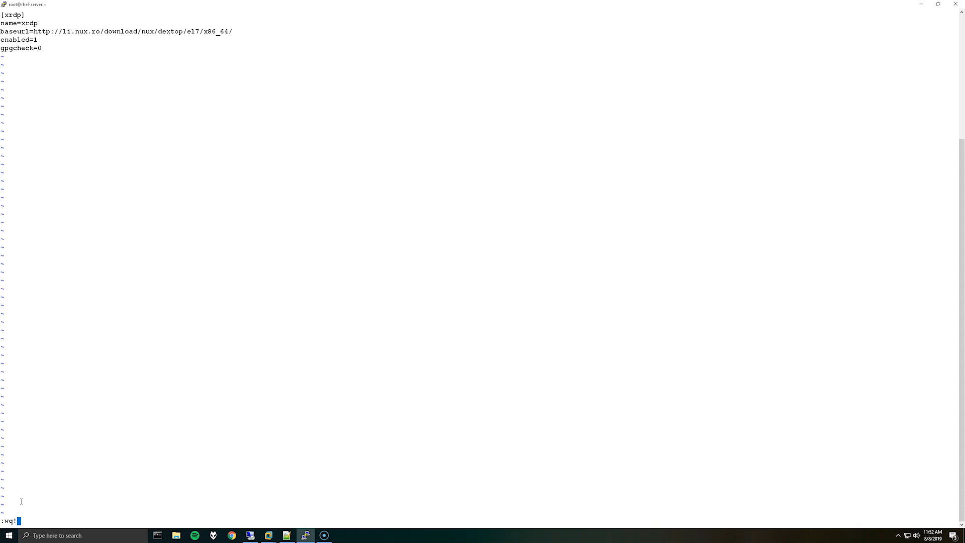
pyautogui.press('Return')
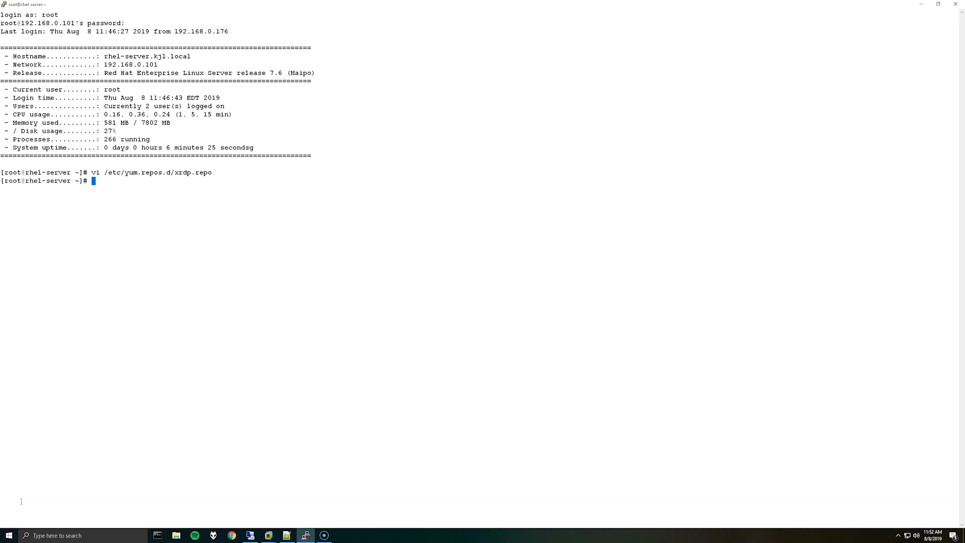
# - Run yum install -y xrdp tigervnc-server and let it finish with Complete!
pyautogui.write('yum i')
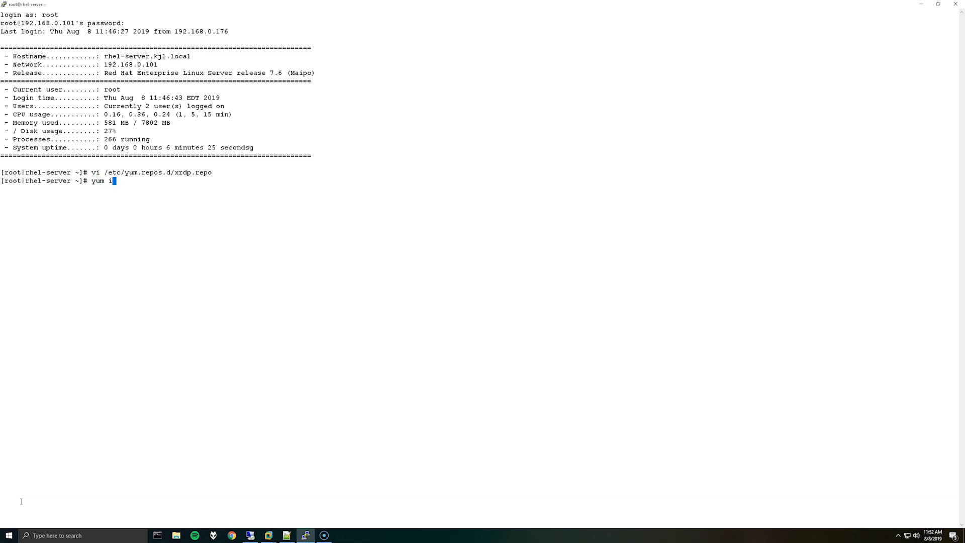
pyautogui.write('nstall')
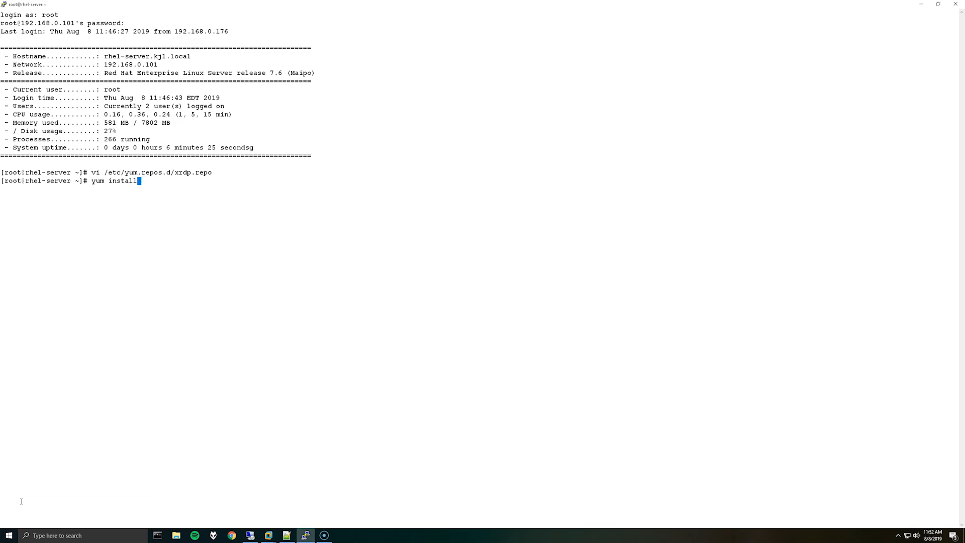
pyautogui.write('-y')
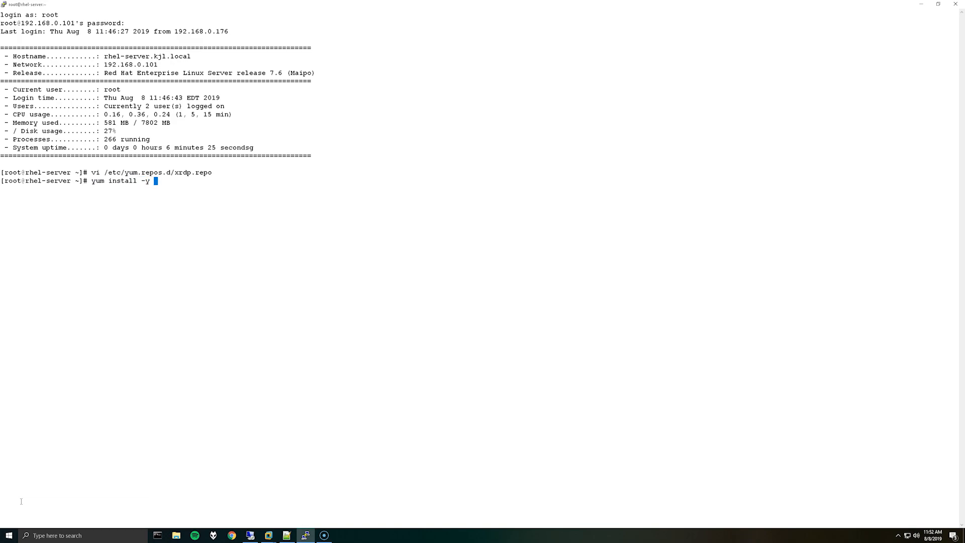
pyautogui.write('x')
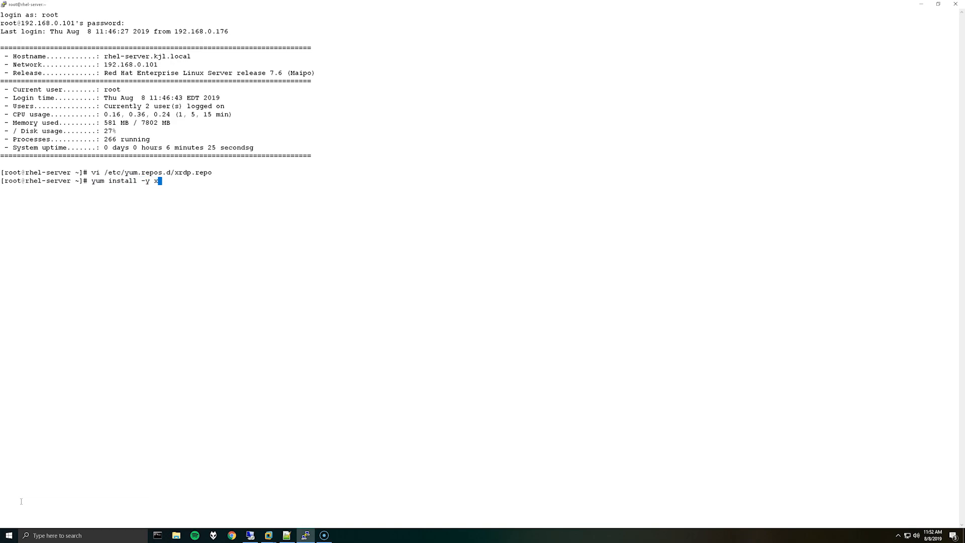
pyautogui.write('rdp tige')
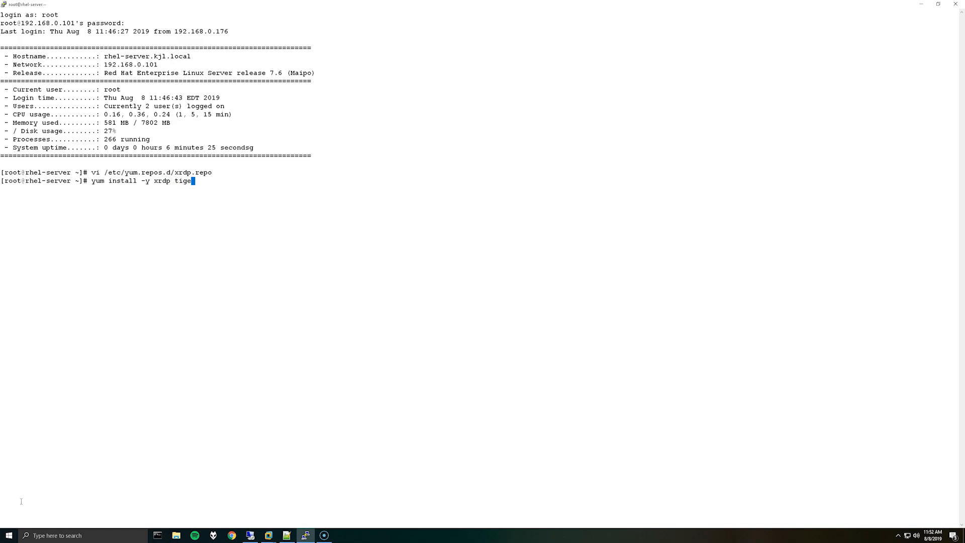
pyautogui.write('rvnc-server')
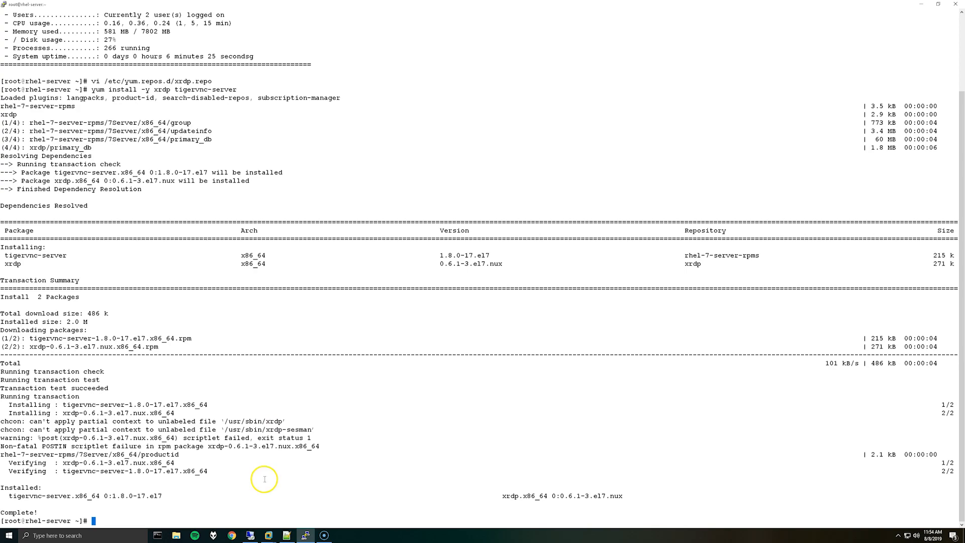
pyautogui.moveTo(64, 382)
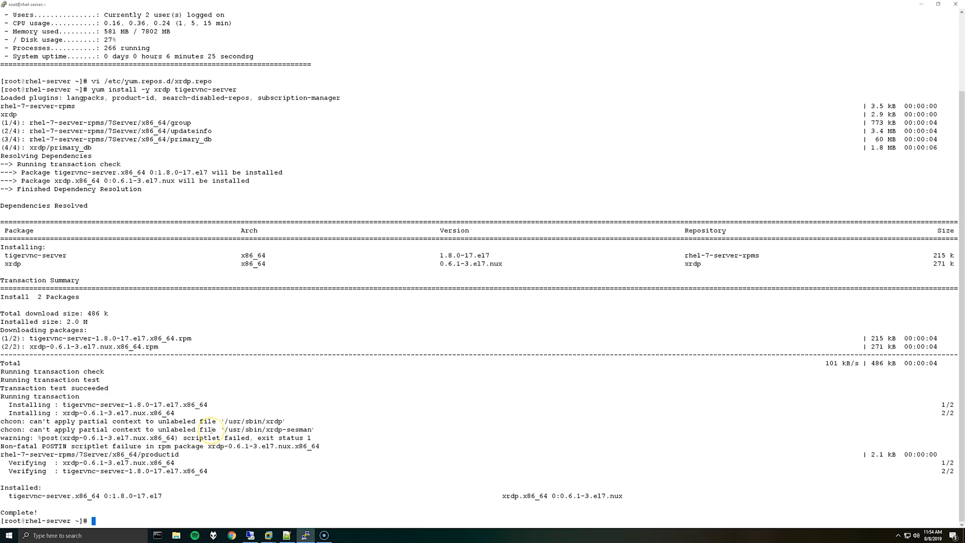
# - Start the xrdp service with systemctl start xrdp
pyautogui.write('systemctl')
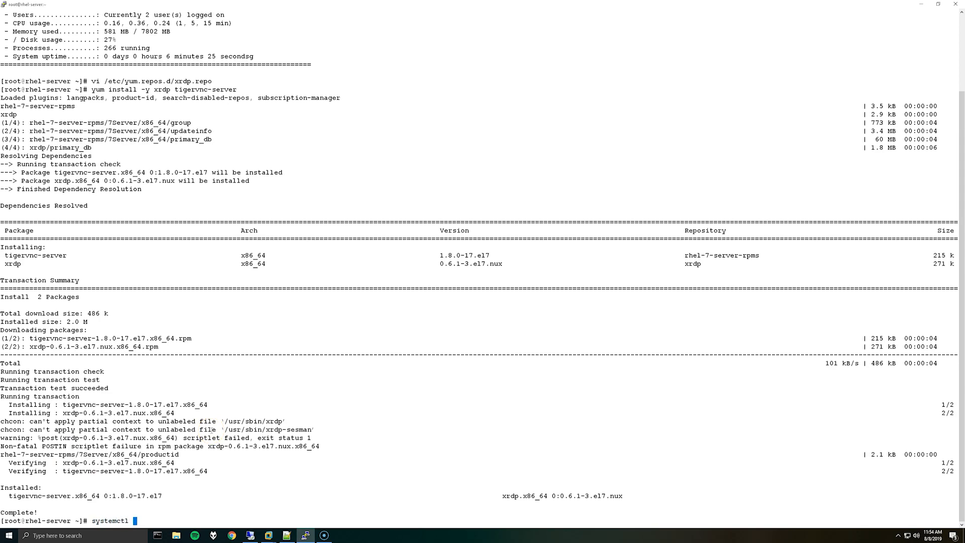
pyautogui.write('start x')
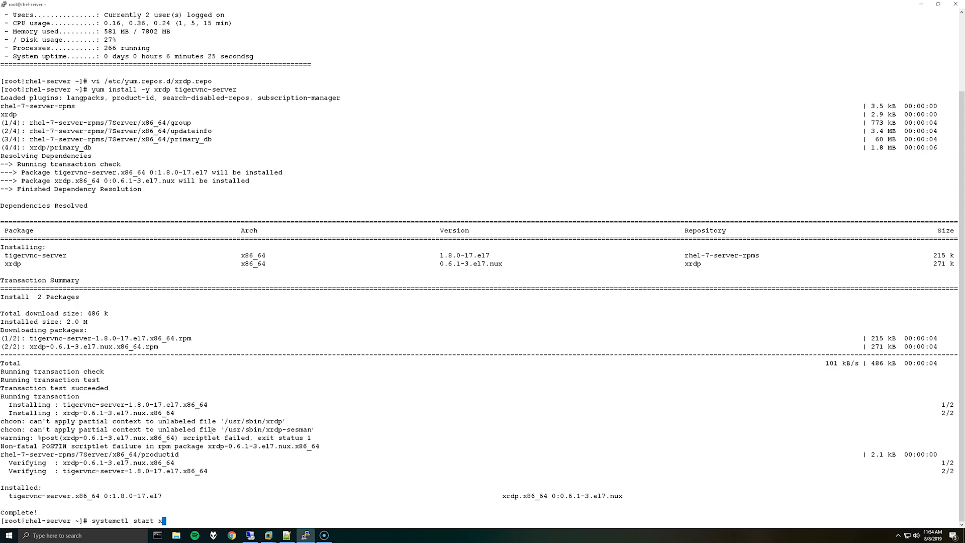
pyautogui.press('Return')
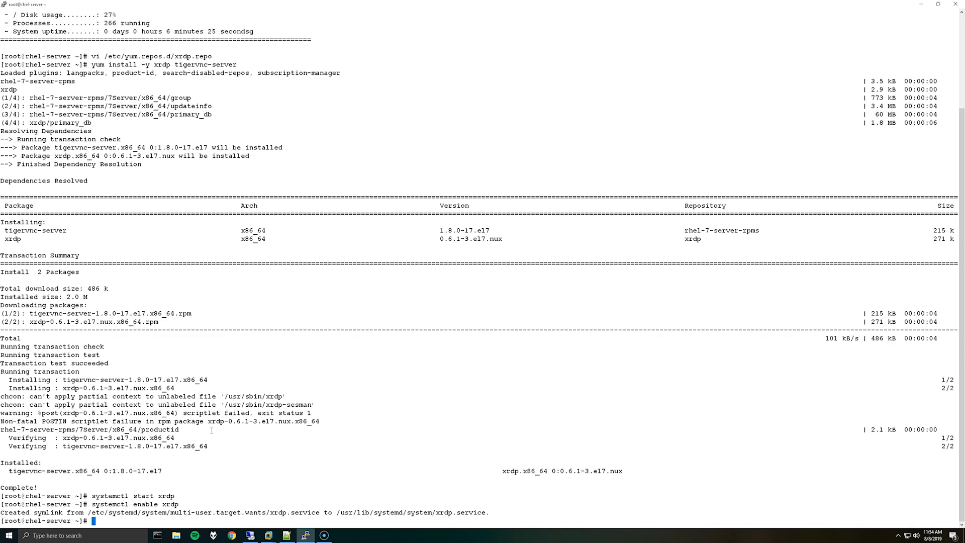
# - Confirm xrdp is listening on port 3389 with netstat -anp | grep 3389
pyautogui.write('netstat')
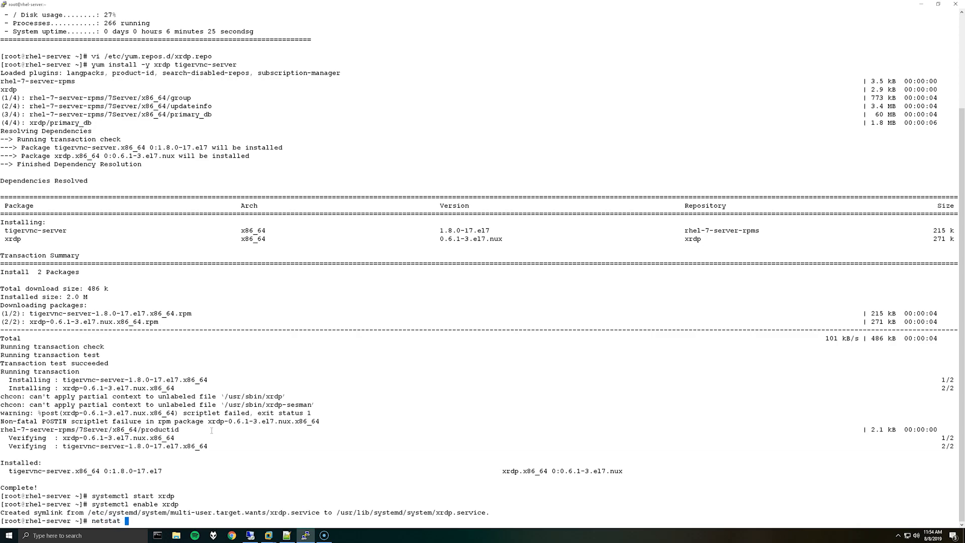
pyautogui.write('-anp')
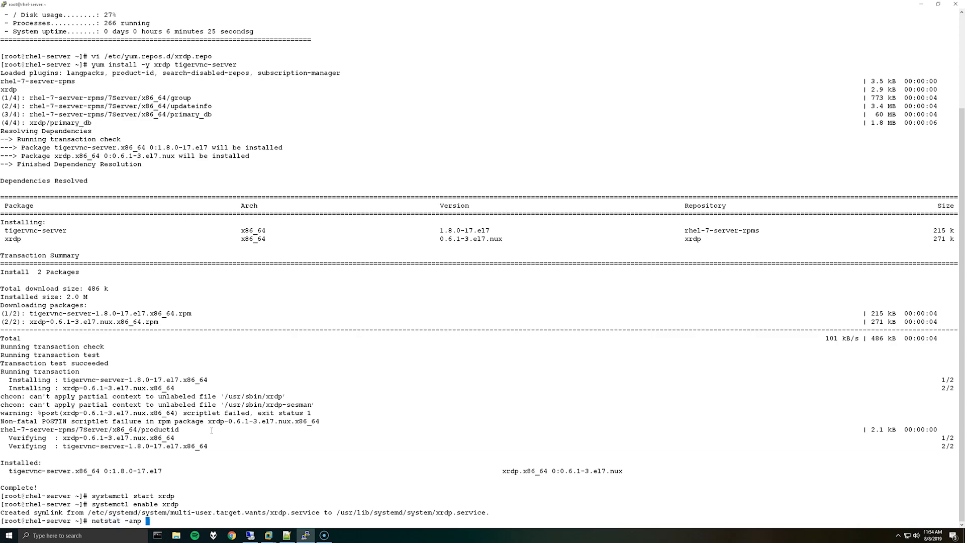
pyautogui.write('| grep 33')
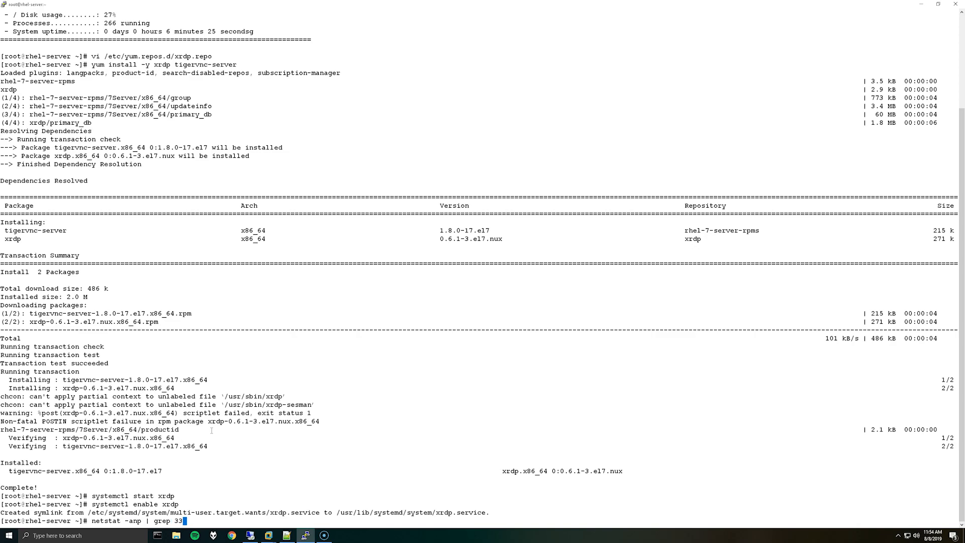
pyautogui.press('Return')
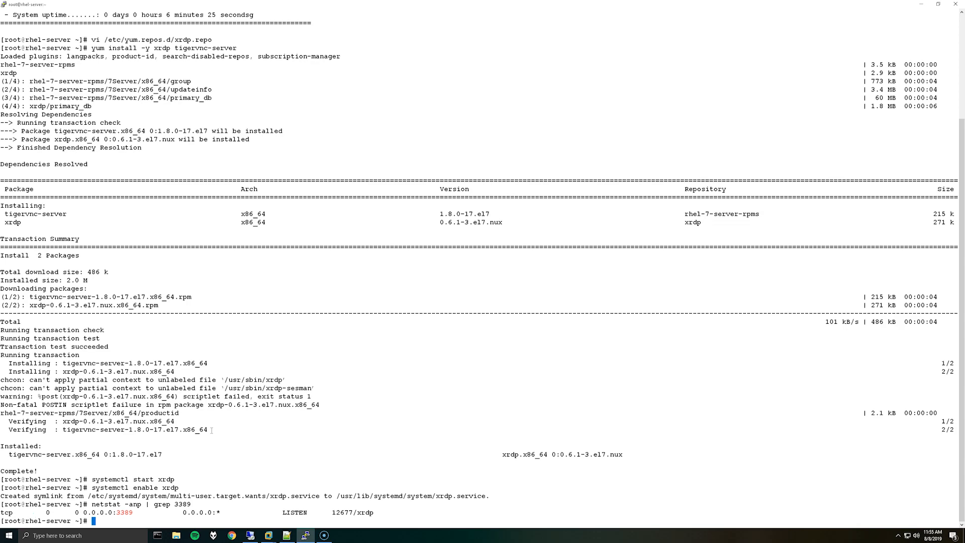
# - Check that the firewalld service is running with systemctl status
pyautogui.write('system')
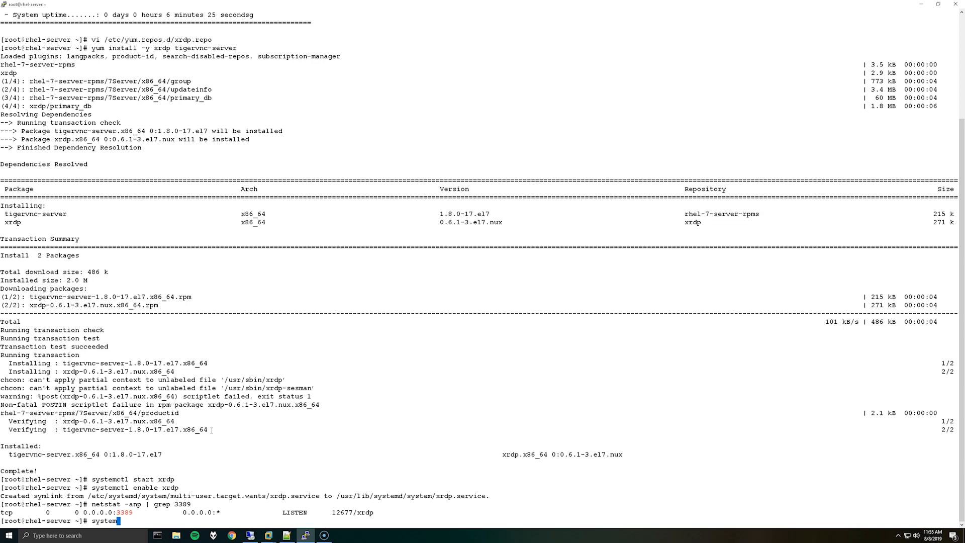
pyautogui.write('ctl status firewalld')
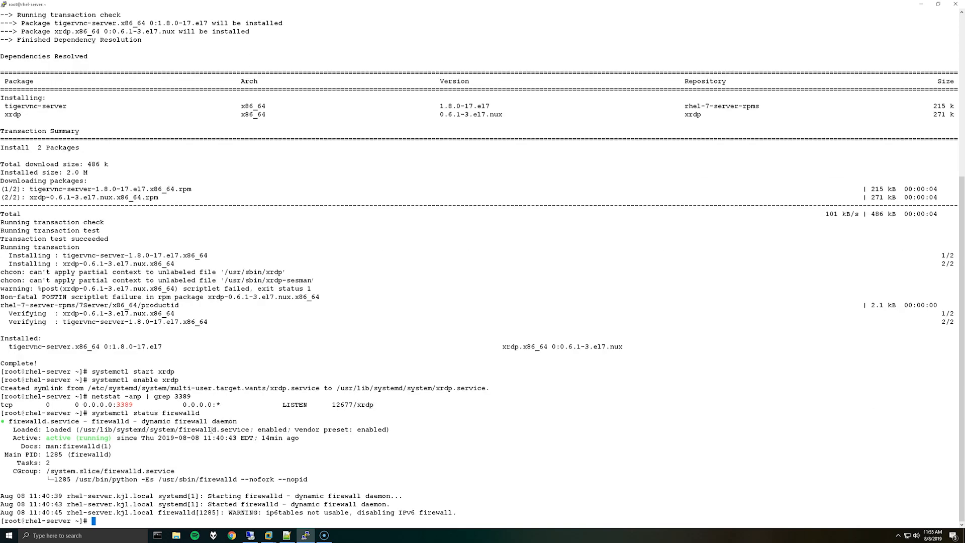
# - Permanently add port 3389/tcp to the public zone with firewall-cmd
pyautogui.write('firewall')
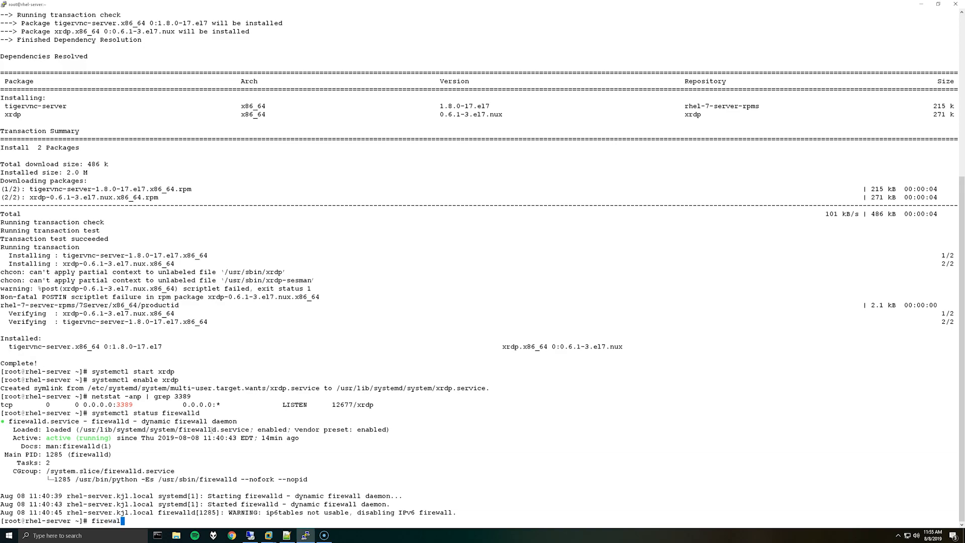
pyautogui.write('-cmd')
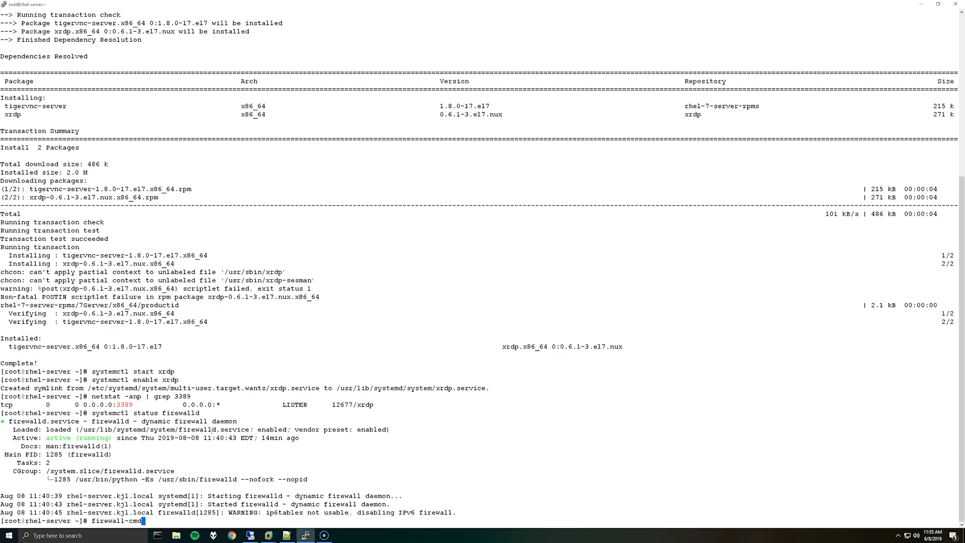
pyautogui.write('00')
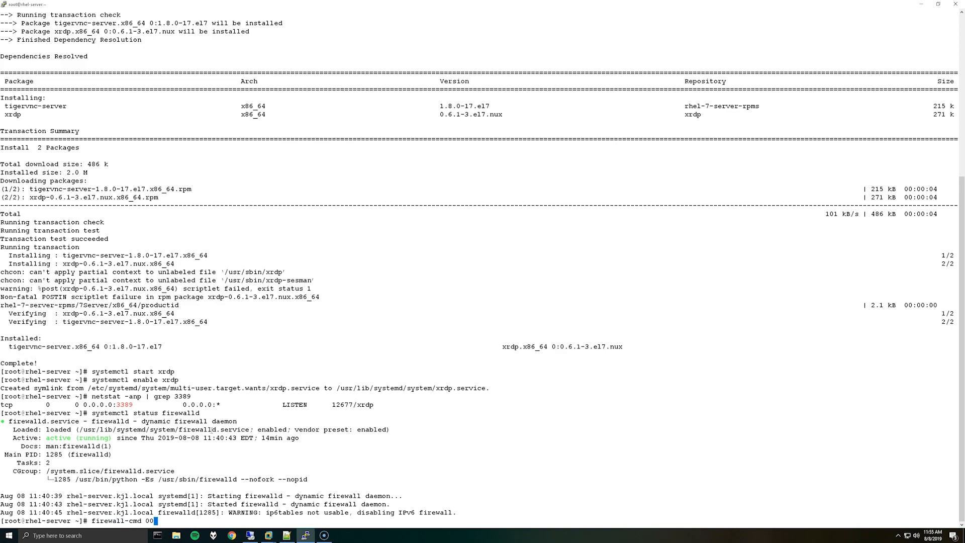
pyautogui.write('--per')
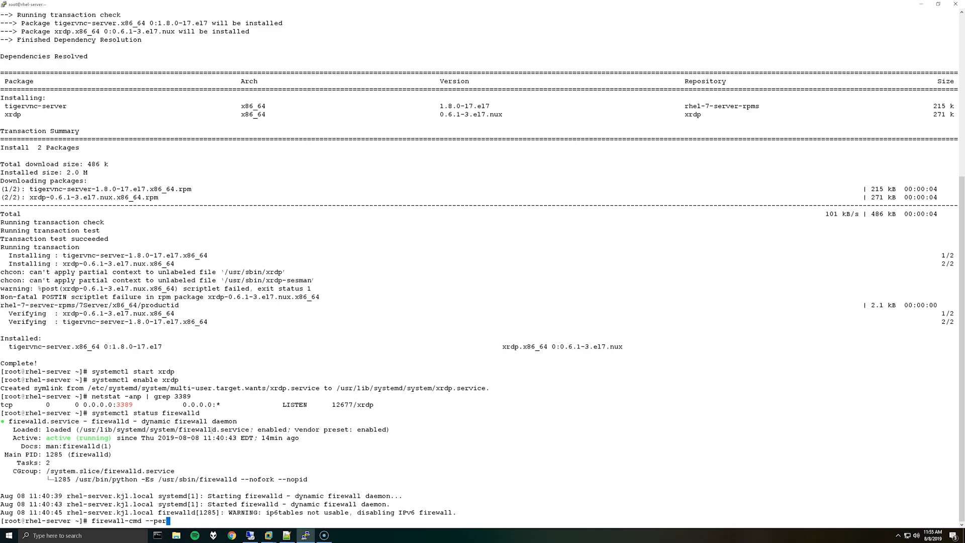
pyautogui.write('manent')
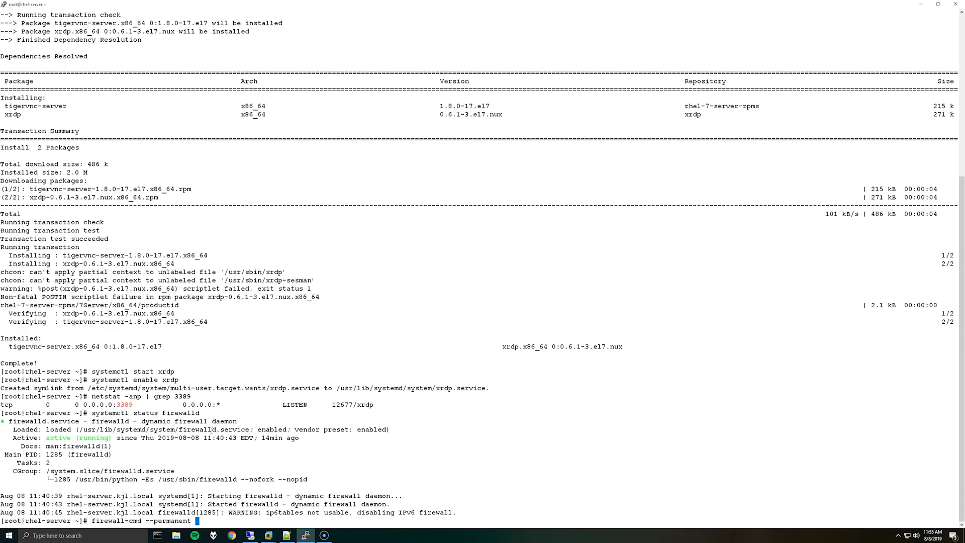
pyautogui.write('--zone')
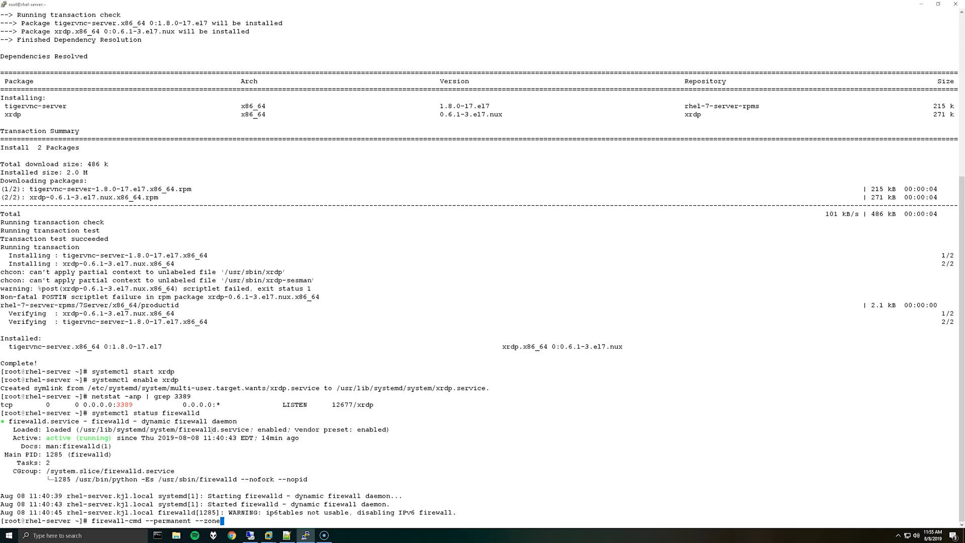
pyautogui.write('=public')
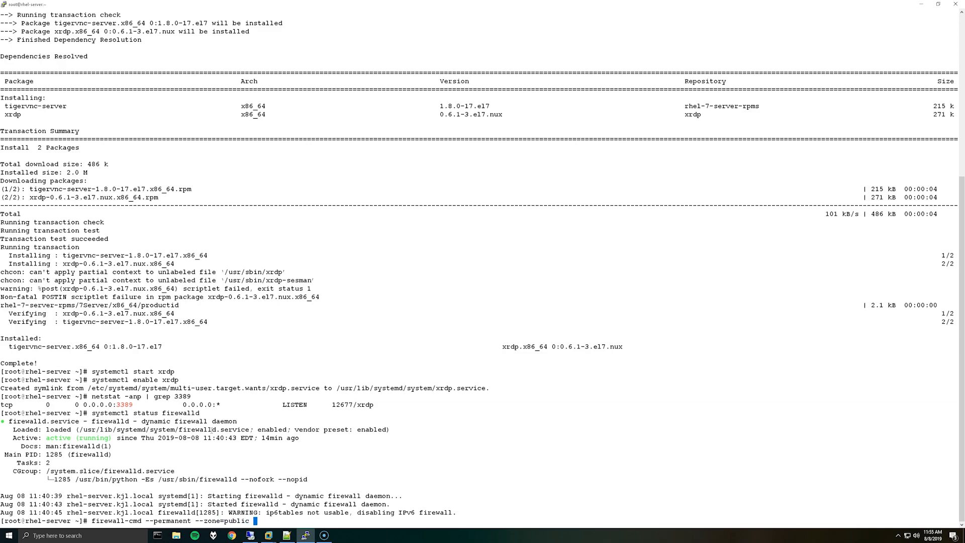
pyautogui.write('--add-port')
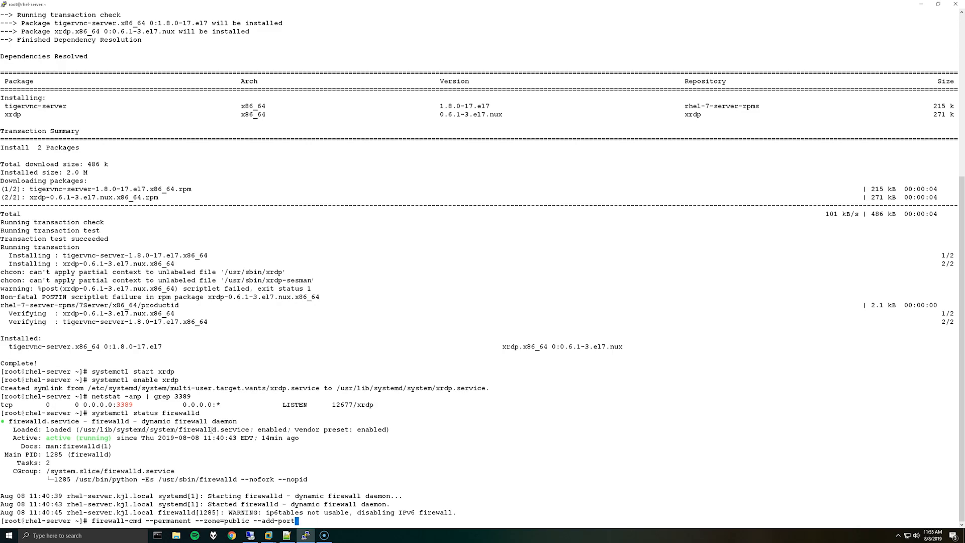
pyautogui.write('3389/tcp')
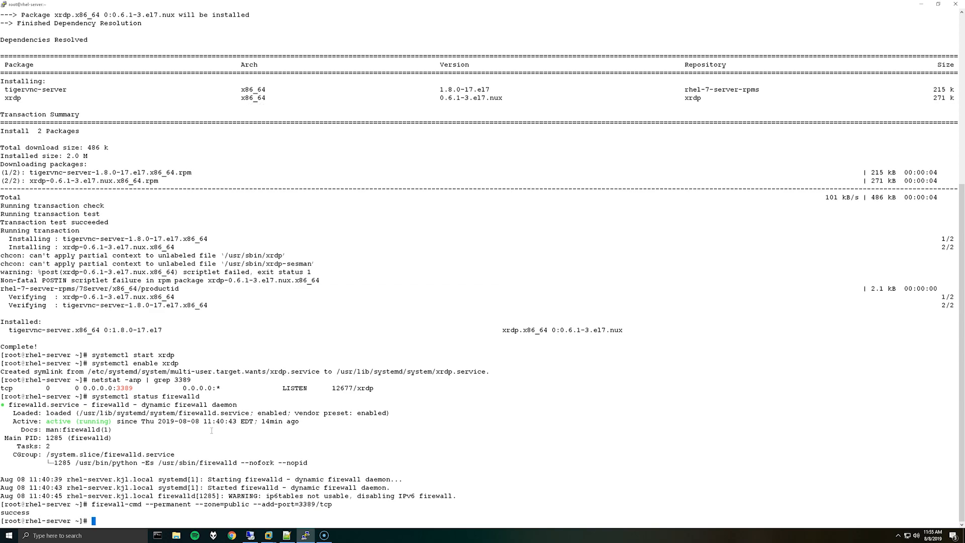
# - Reload the firewall with firewall-cmd --reload, reporting success
pyautogui.write('firewall')
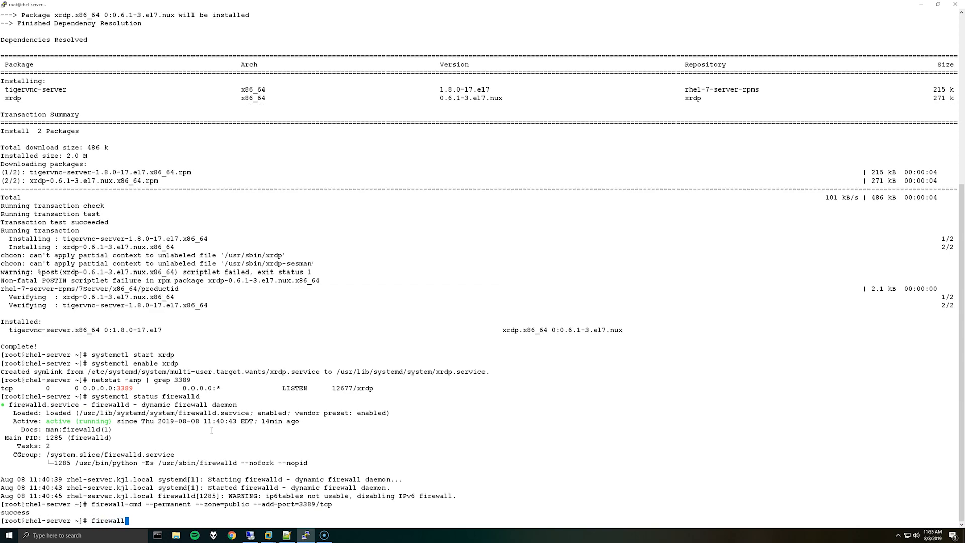
pyautogui.write('-cmd --rele')
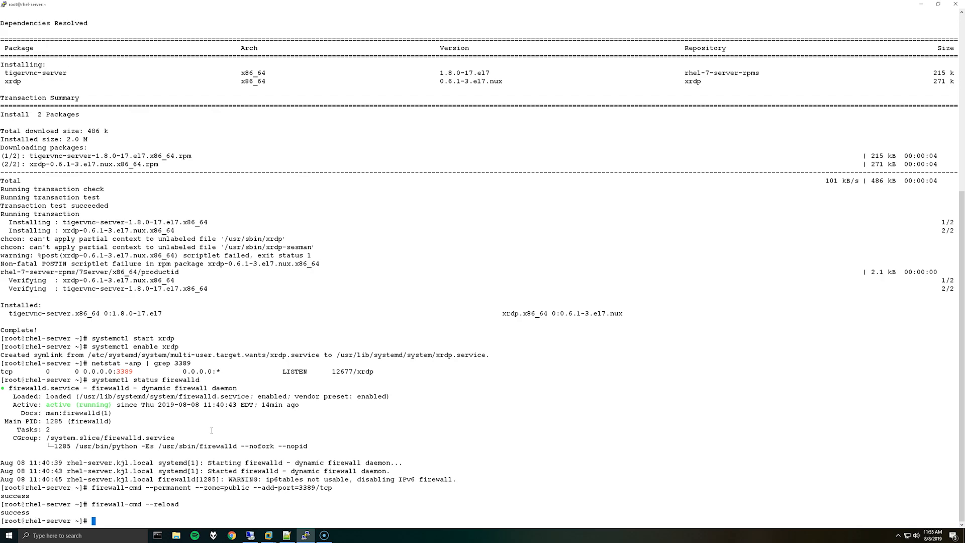
# - Stop and disable the firewalld service with systemctl
pyautogui.write('systemc')
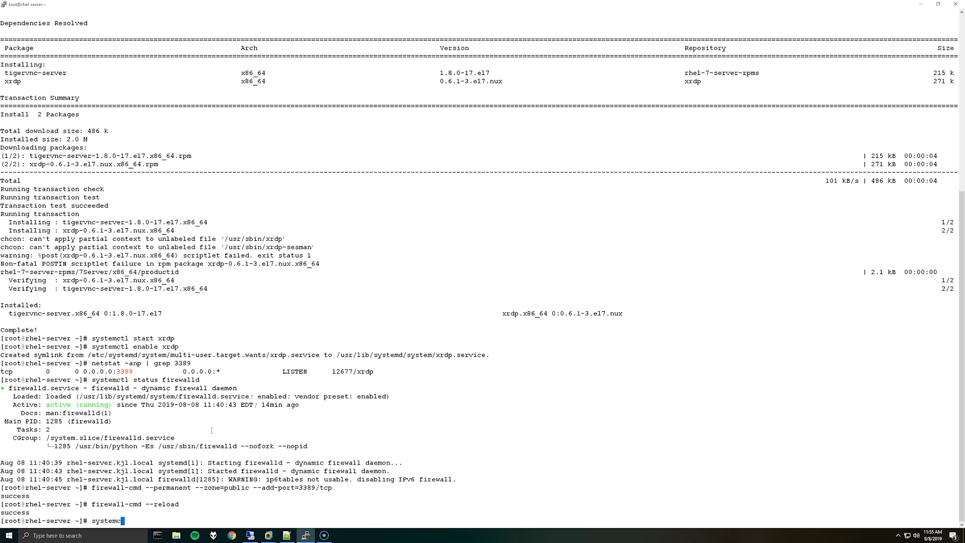
pyautogui.write('tl stop')
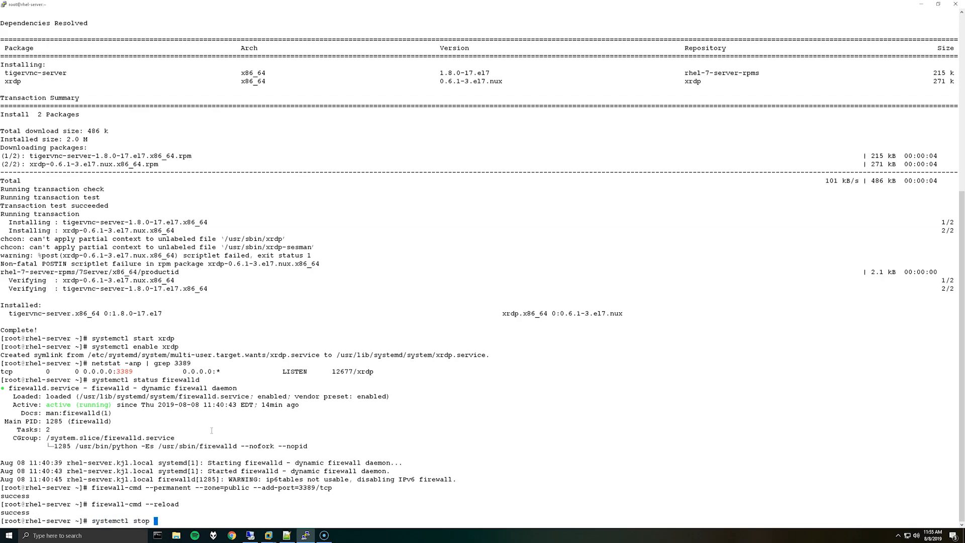
pyautogui.write('firewalld')
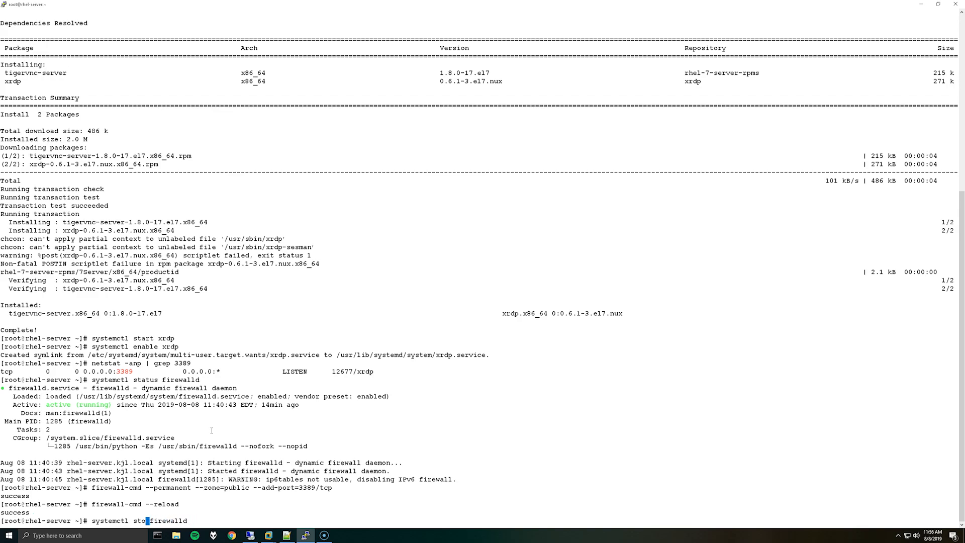
pyautogui.write('disable')
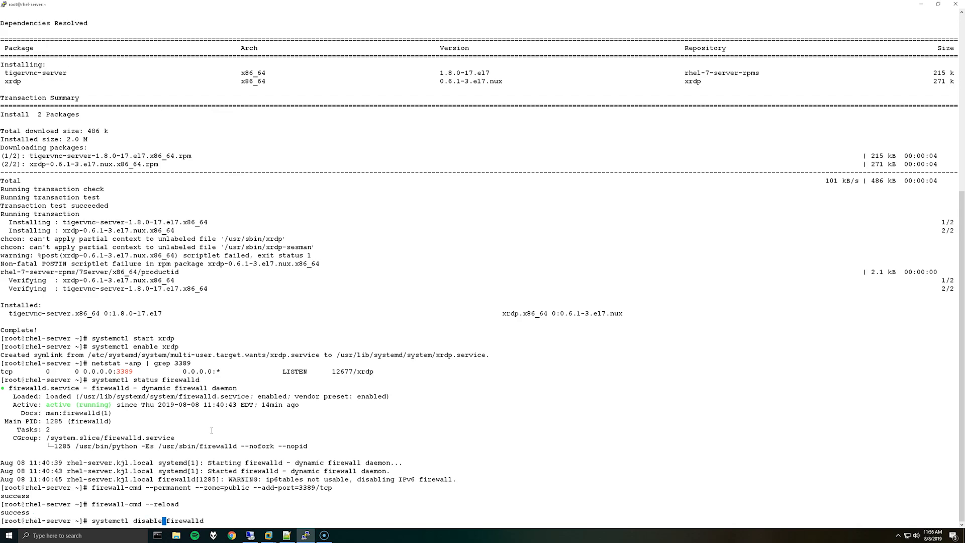
pyautogui.write('d')
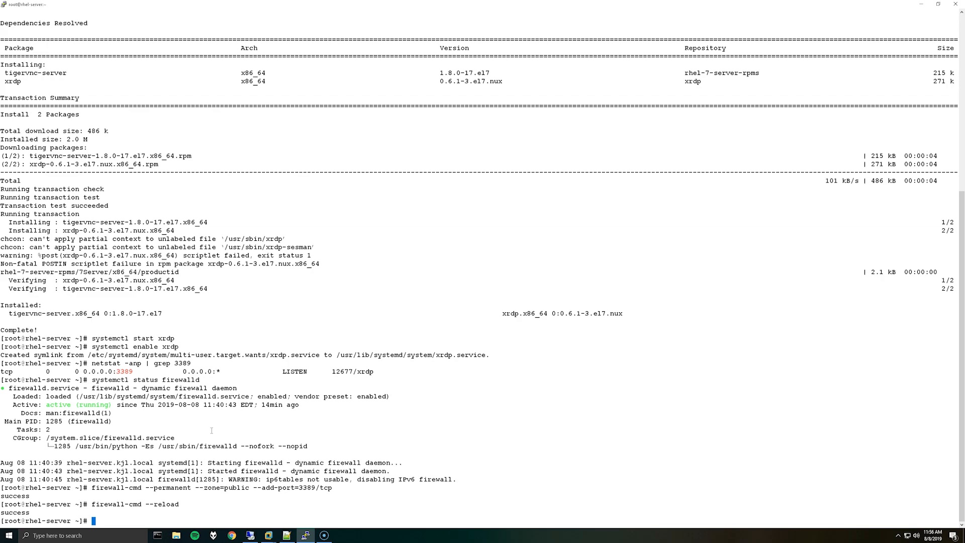
# - Open /etc/xrdp/xrdp.ini in vi for editing
pyautogui.write('vi')
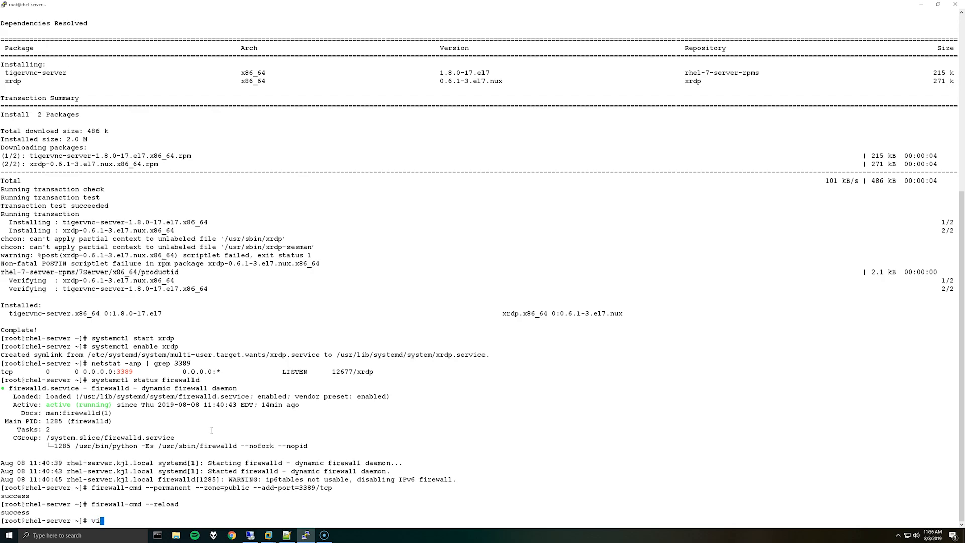
pyautogui.write('/etc/')
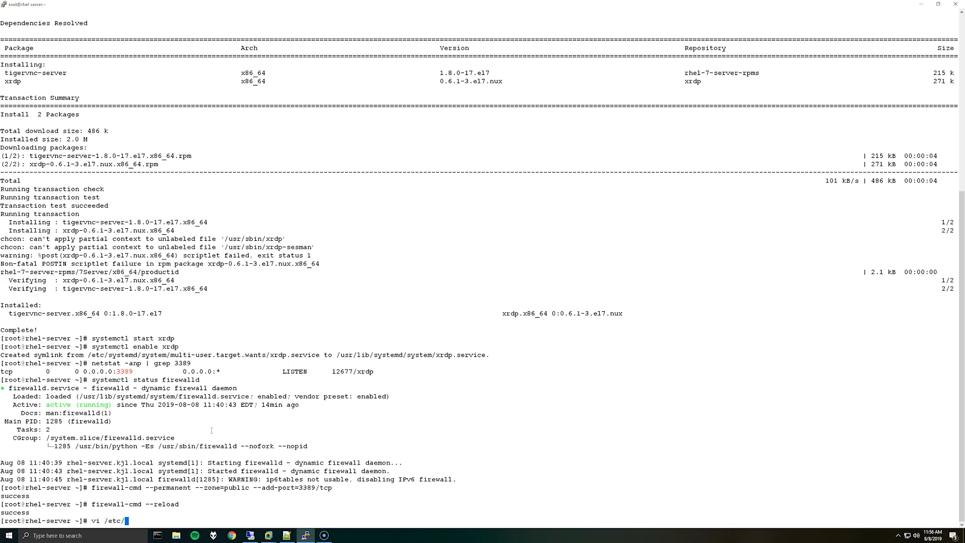
pyautogui.write('x')
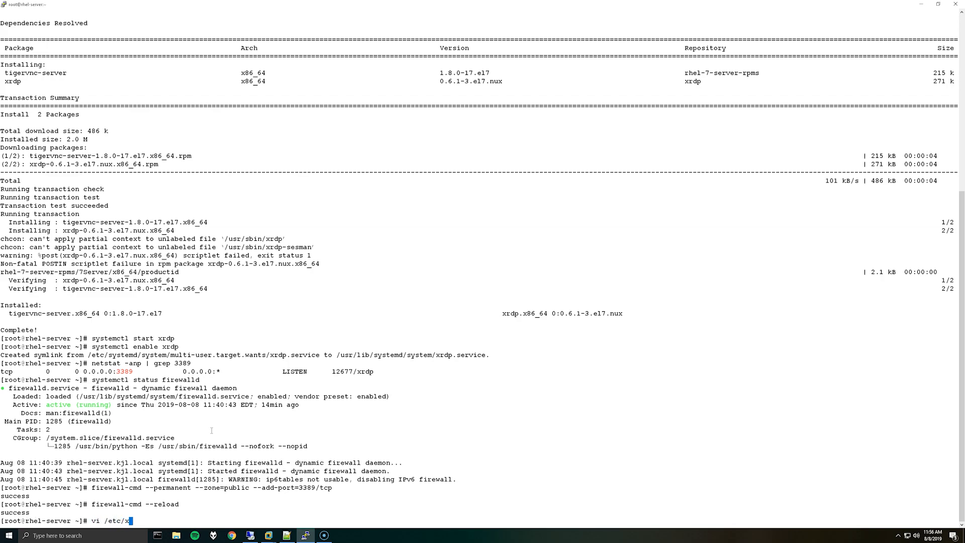
pyautogui.write('rdp/xr')
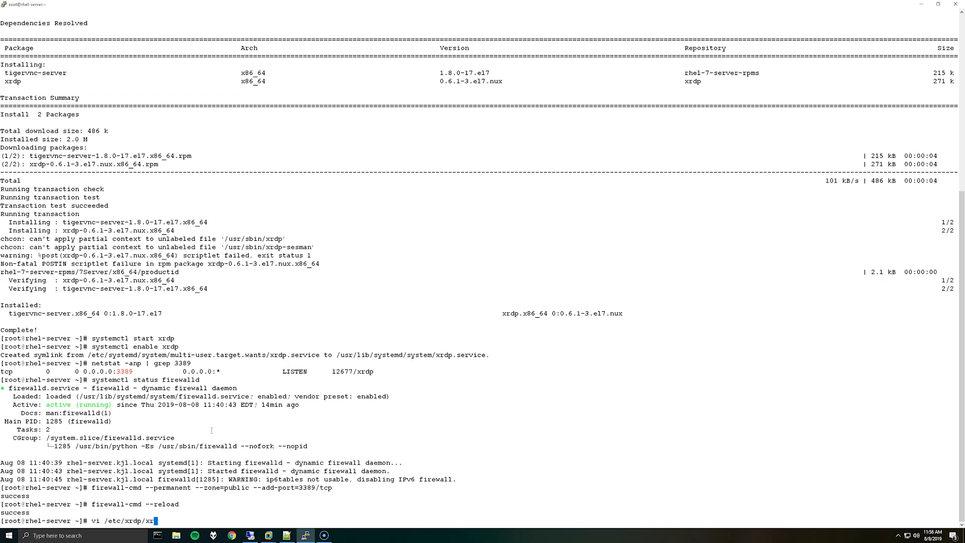
pyautogui.press('Return')
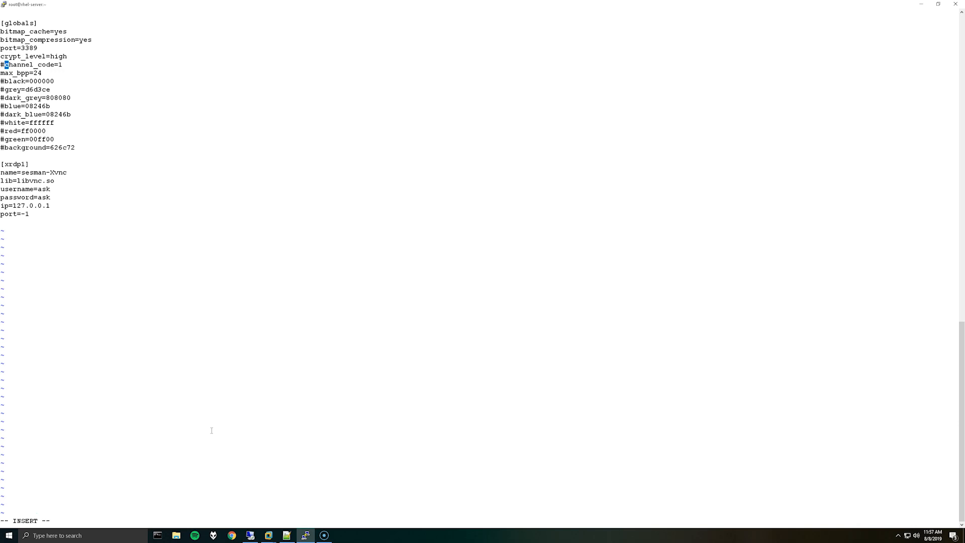
# - Comment out channel_code, set max_bpp to 24 and save with :wq
pyautogui.write(':wq')
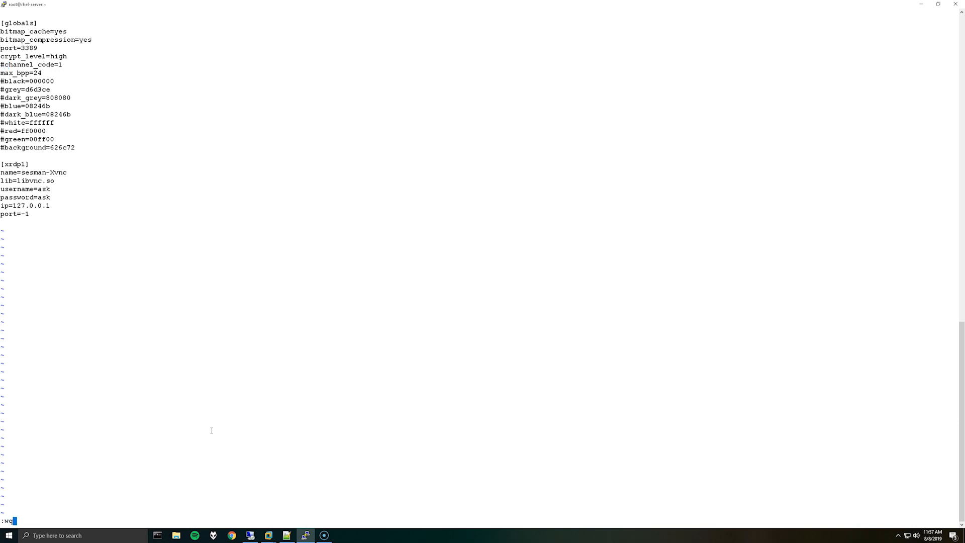
pyautogui.press('Return')
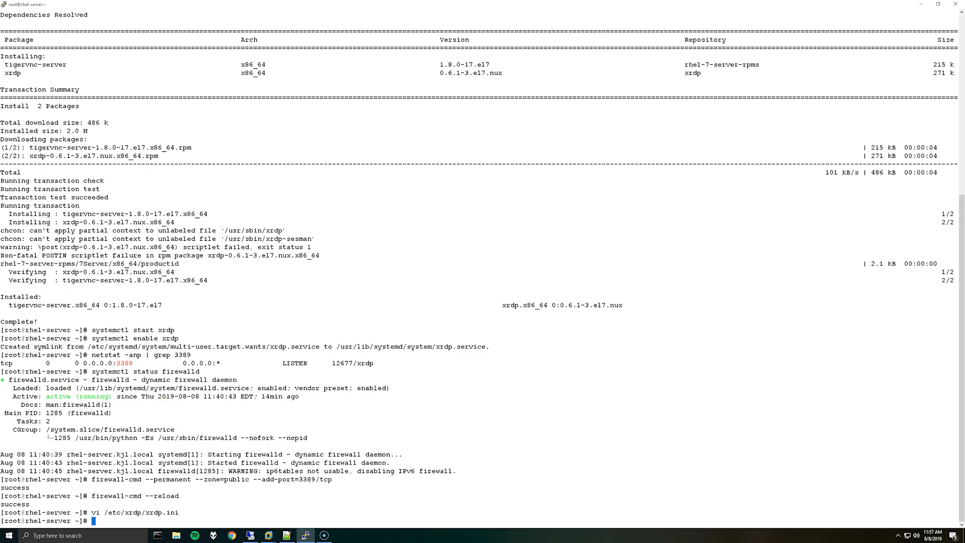
pyautogui.moveTo(250, 368)
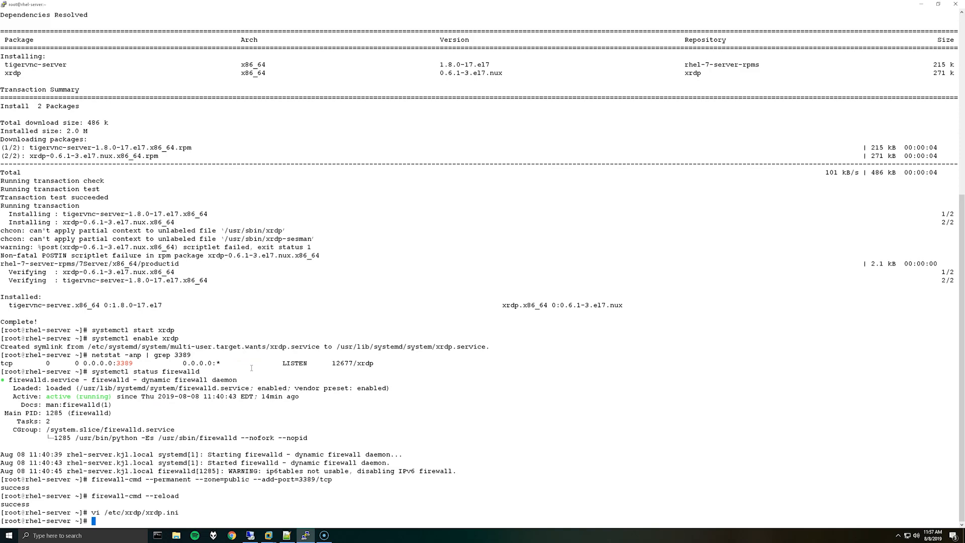
pyautogui.moveTo(245, 367)
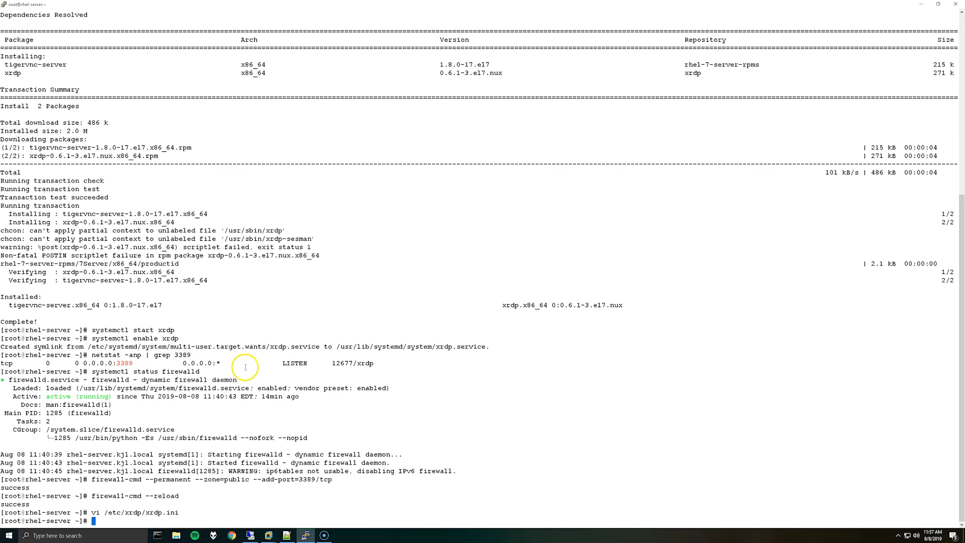
# - Connect to rhel-server via Remote Desktop Connection, accepting the trust warning, reaching the GNOME desktop
pyautogui.rightClick(250, 535)
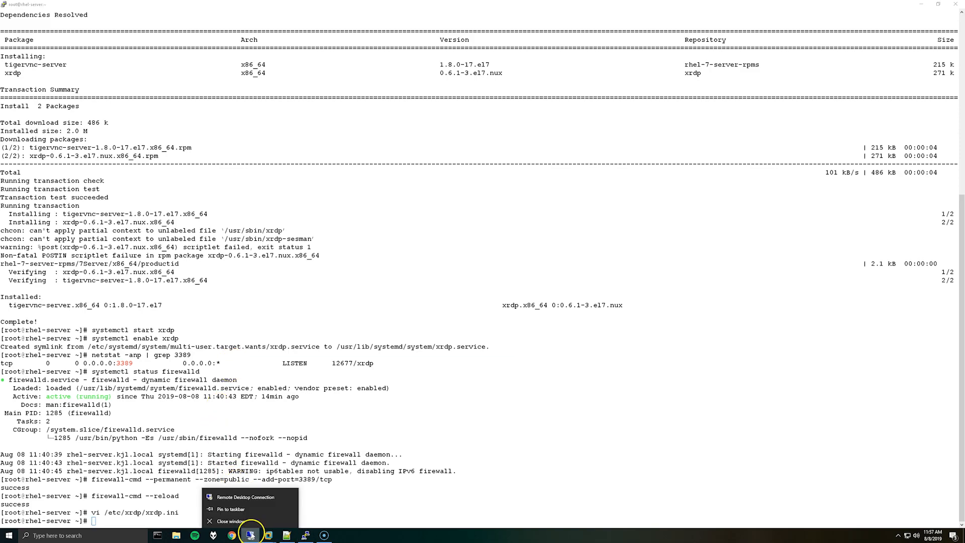
pyautogui.click(248, 497)
pyautogui.write('rhel-')
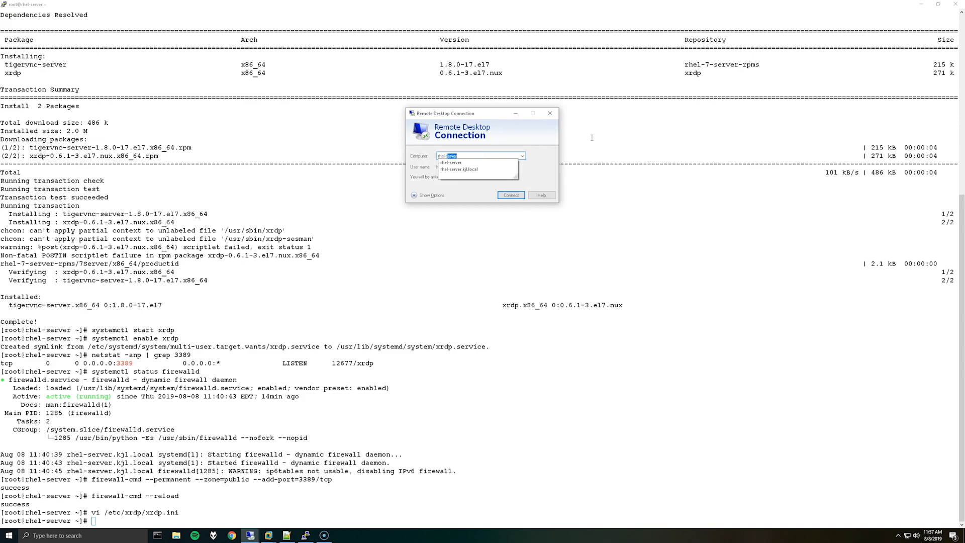
pyautogui.click(510, 195)
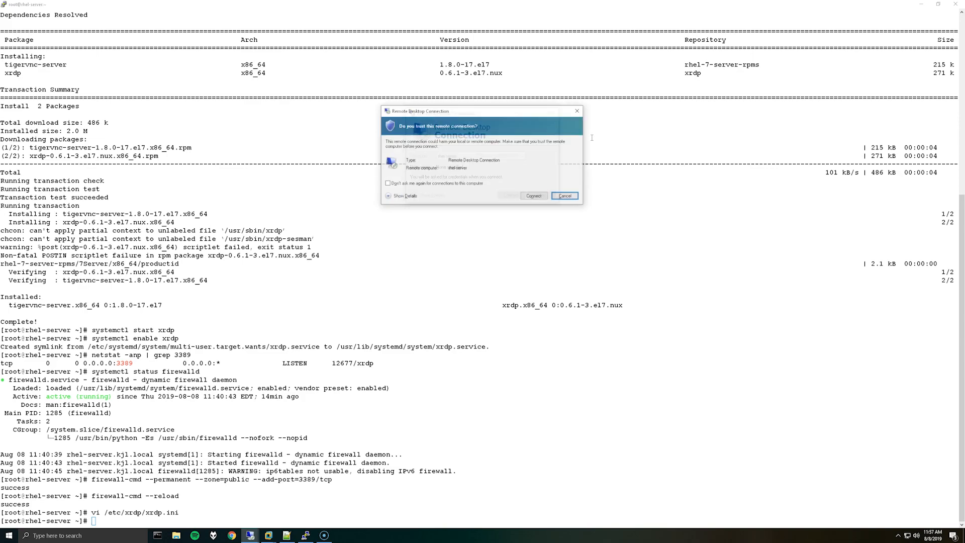
pyautogui.click(533, 195)
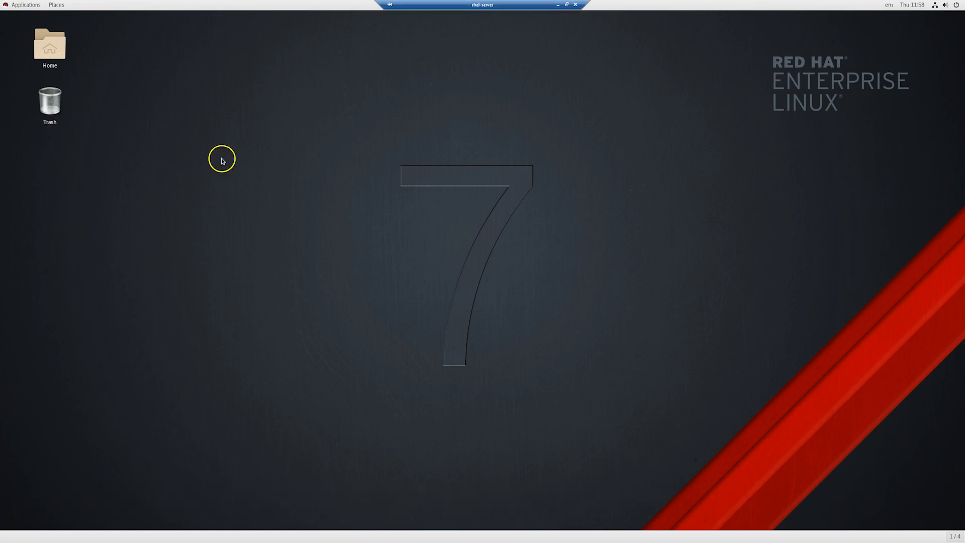
pyautogui.moveTo(482, 8)
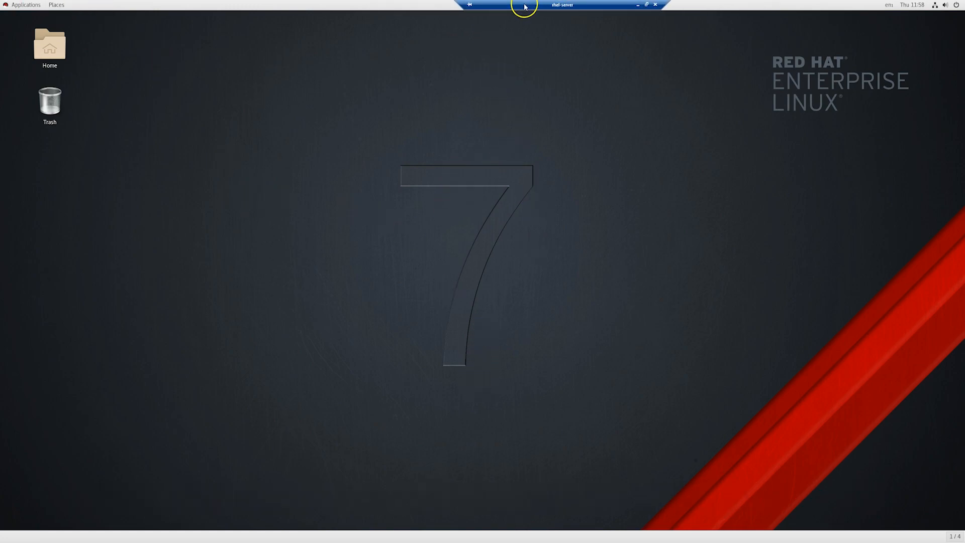
pyautogui.moveTo(525, 5); pyautogui.dragTo(442, 12)
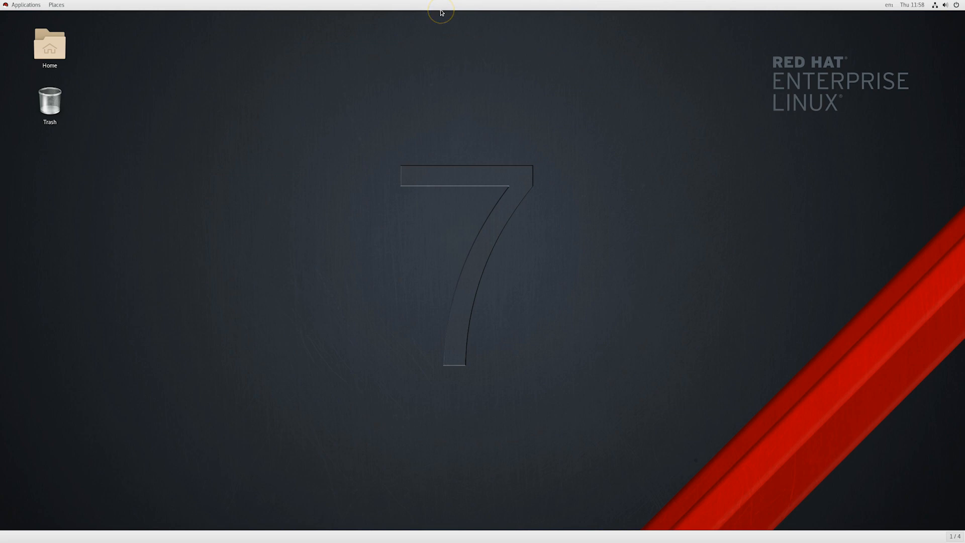
pyautogui.moveTo(250, 326)
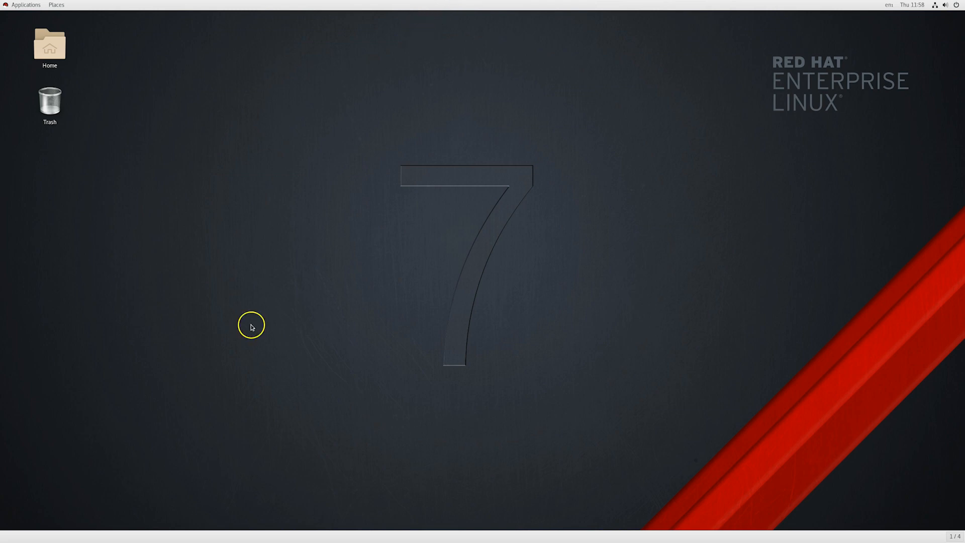